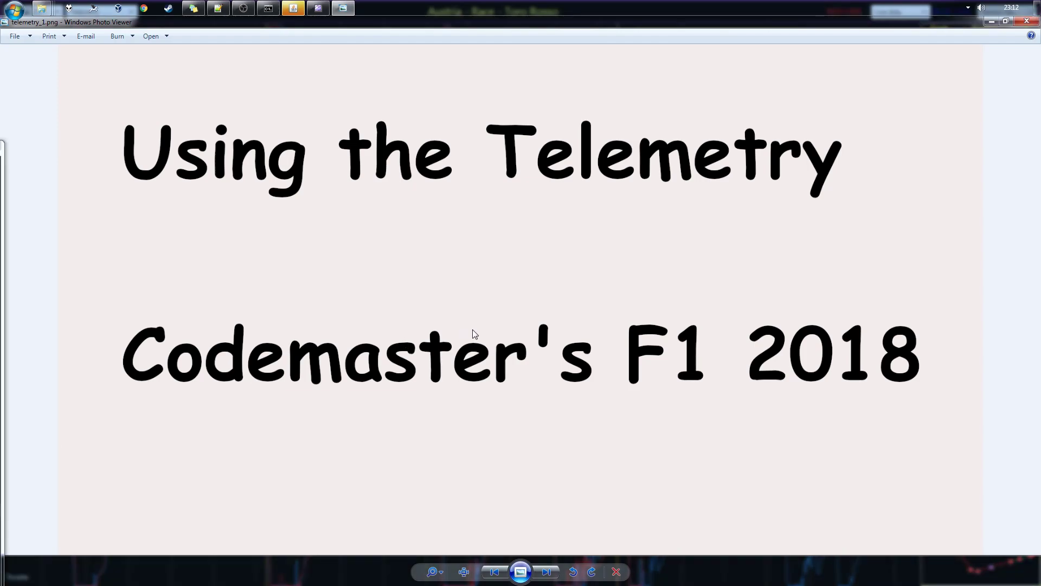
pyautogui.moveTo(928, 94)
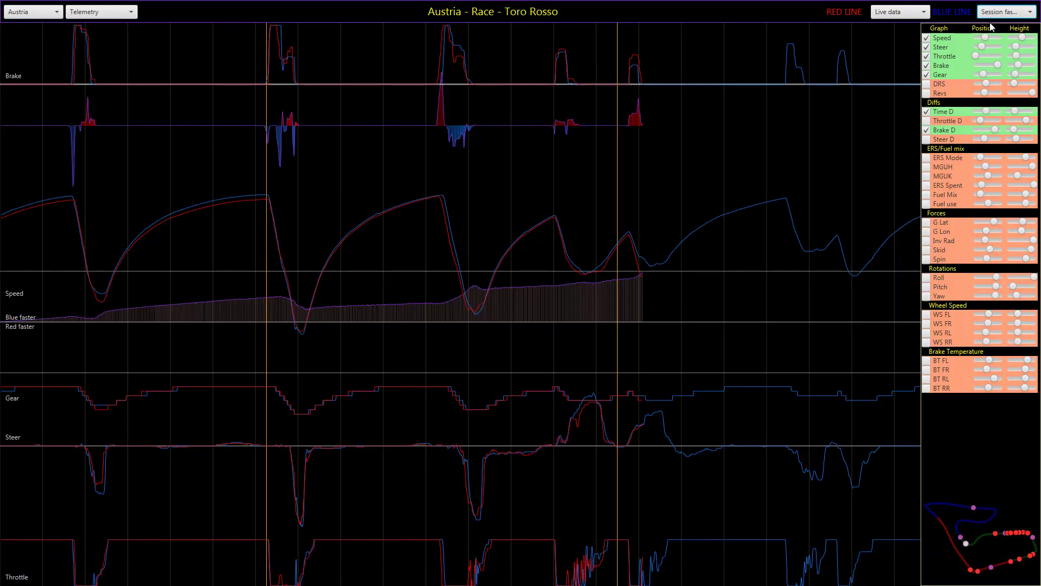
pyautogui.moveTo(551, 239)
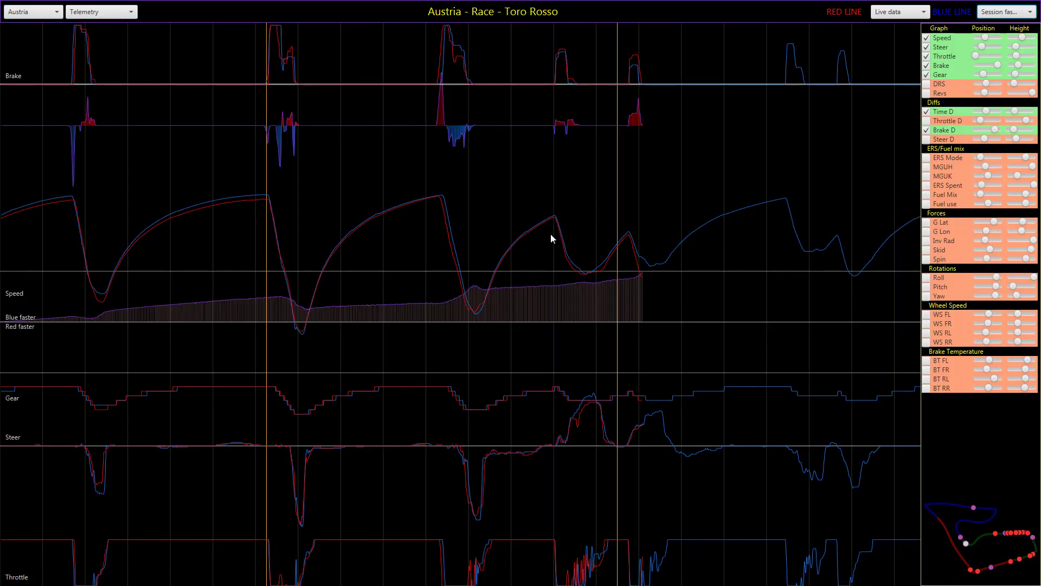
pyautogui.moveTo(543, 266)
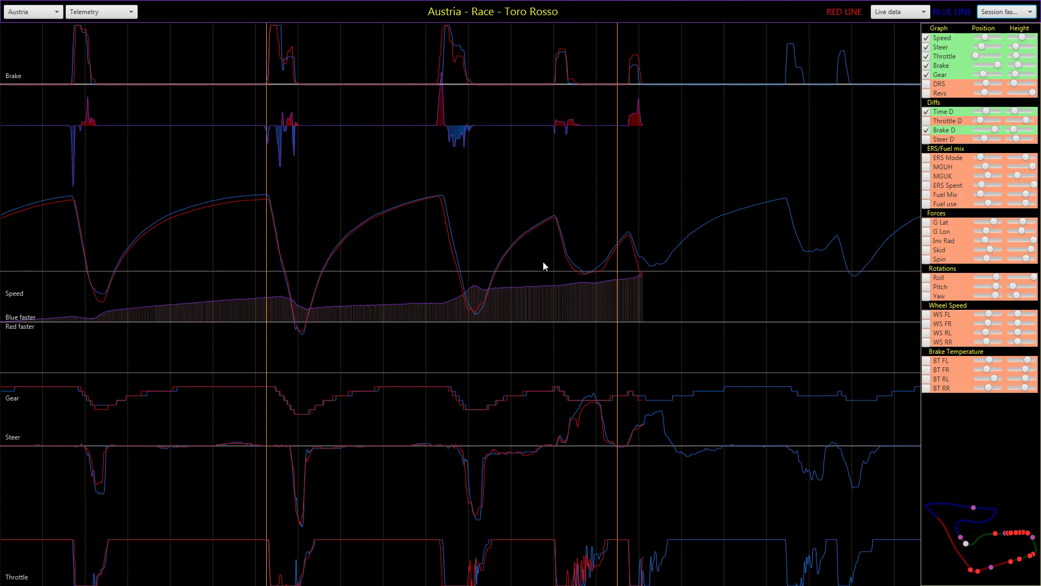
pyautogui.moveTo(314, 424)
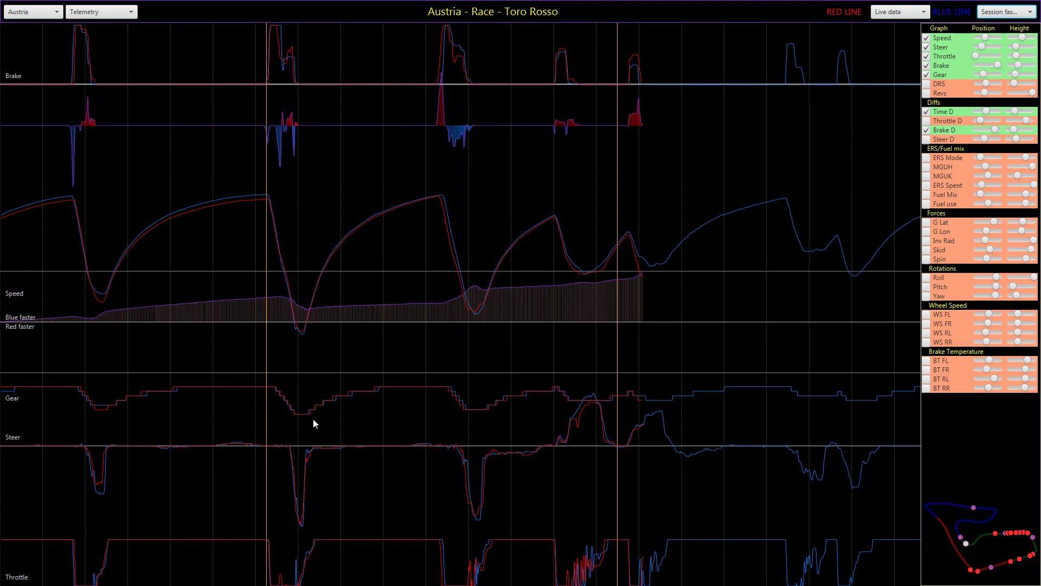
pyautogui.moveTo(474, 432)
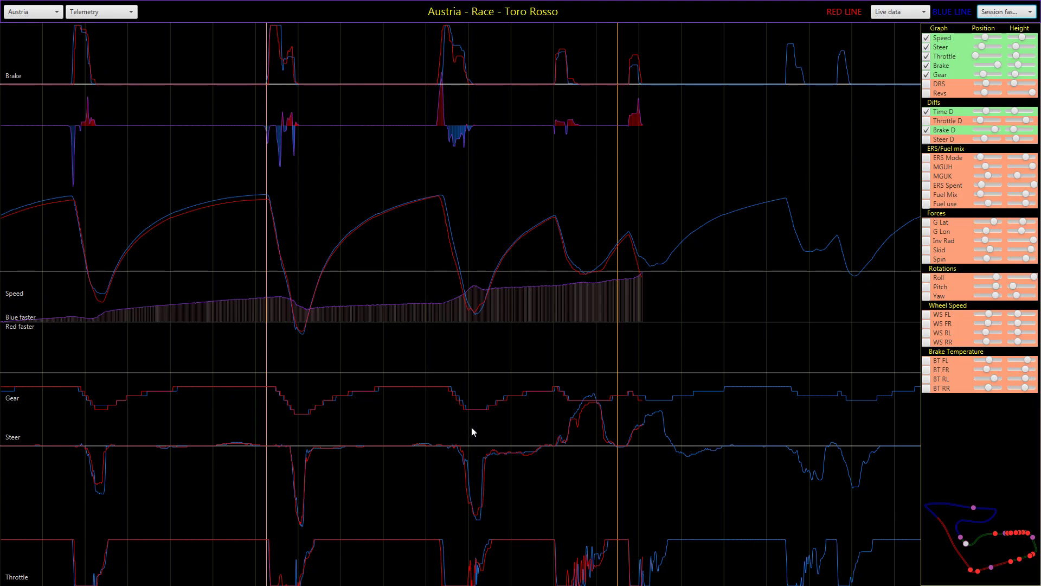
pyautogui.moveTo(969, 246)
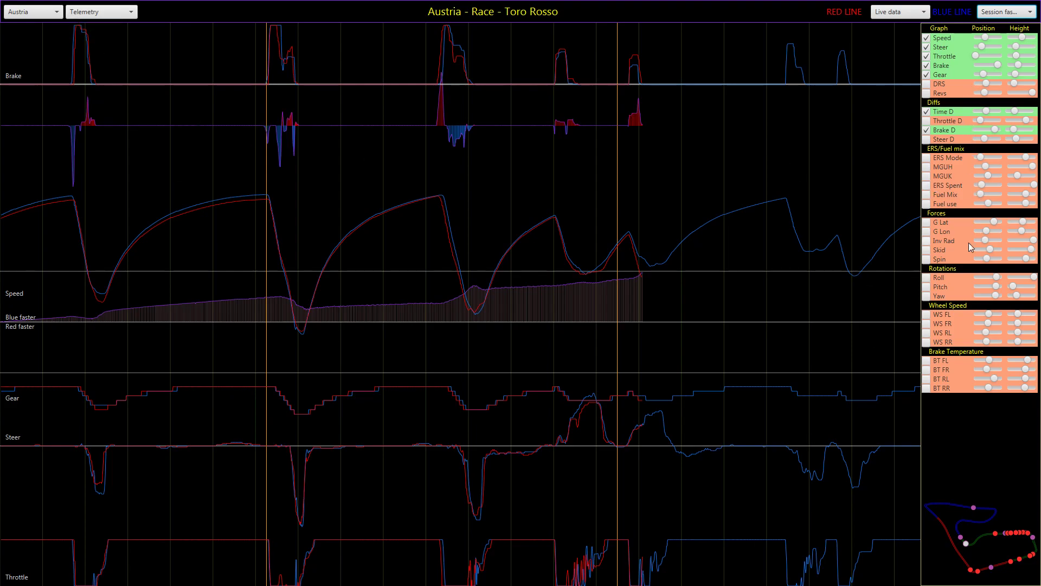
pyautogui.moveTo(974, 357)
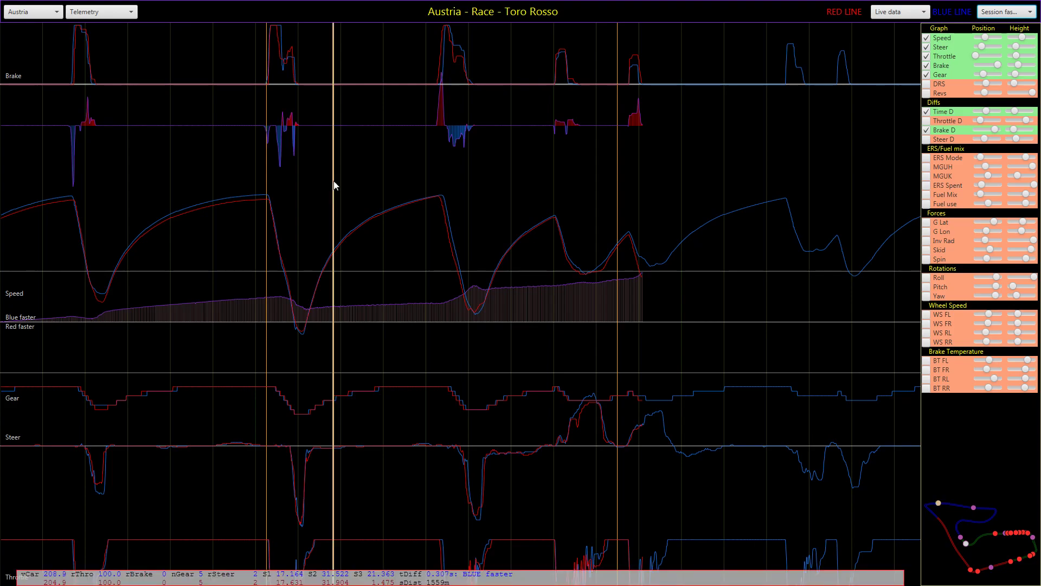
pyautogui.press('h')
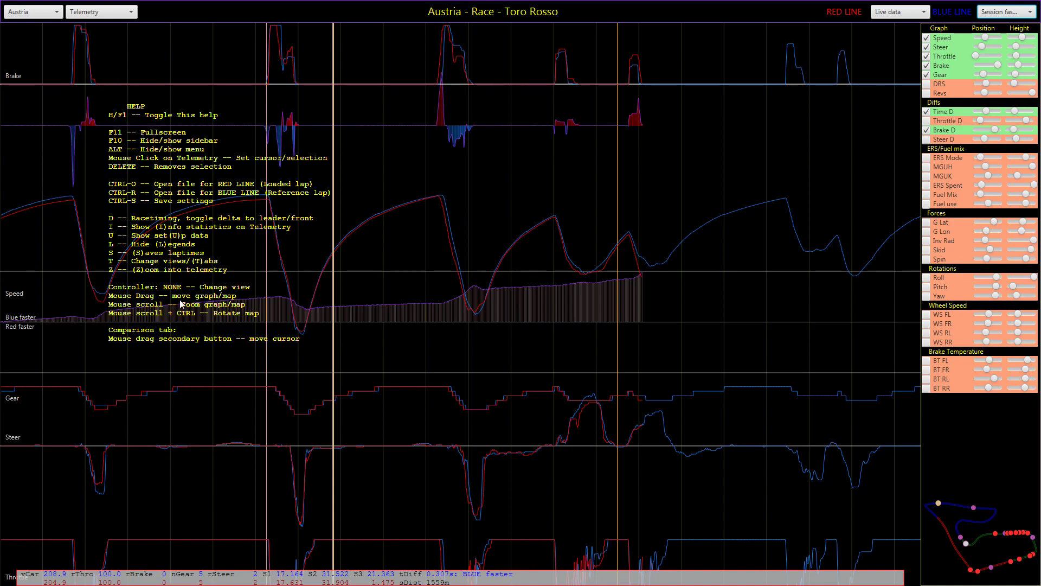
pyautogui.moveTo(223, 261)
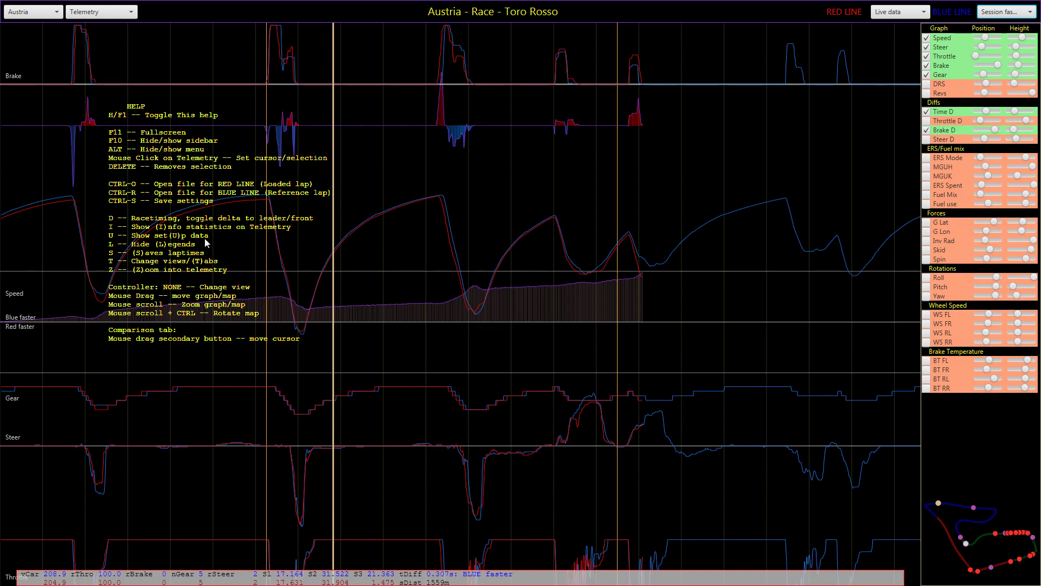
pyautogui.press('h')
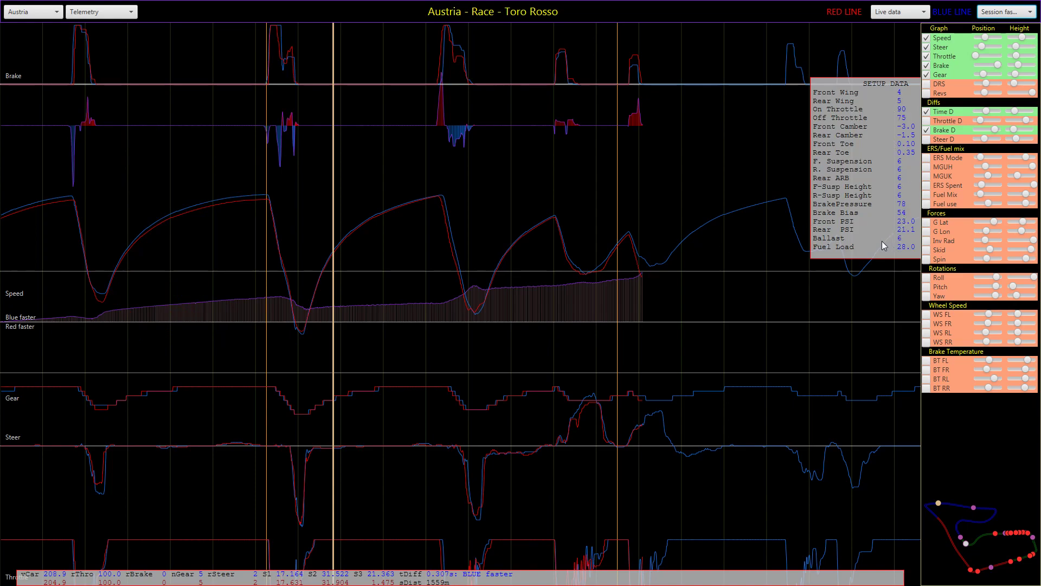
pyautogui.moveTo(871, 231)
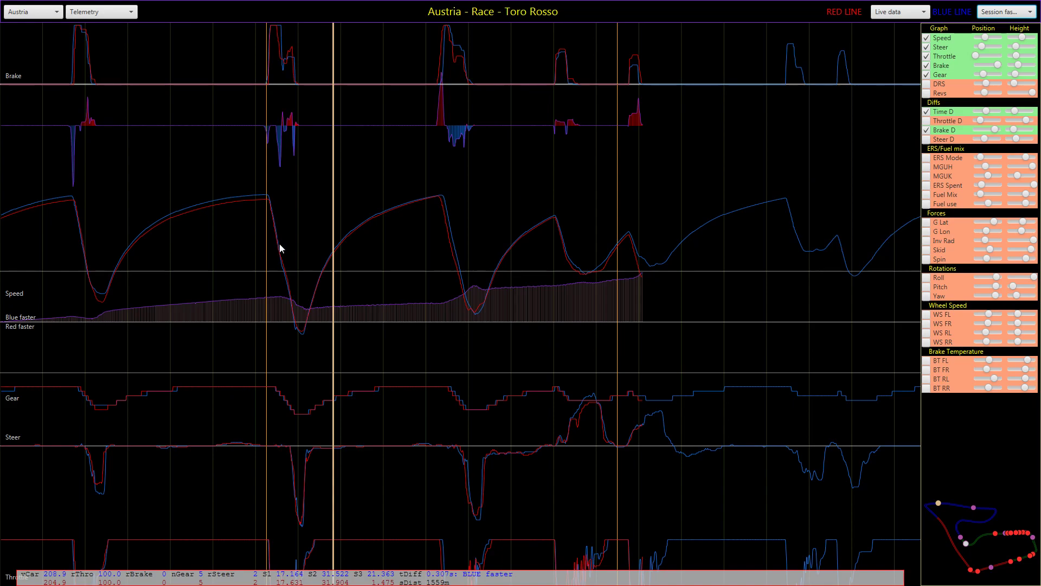
pyautogui.moveTo(389, 236)
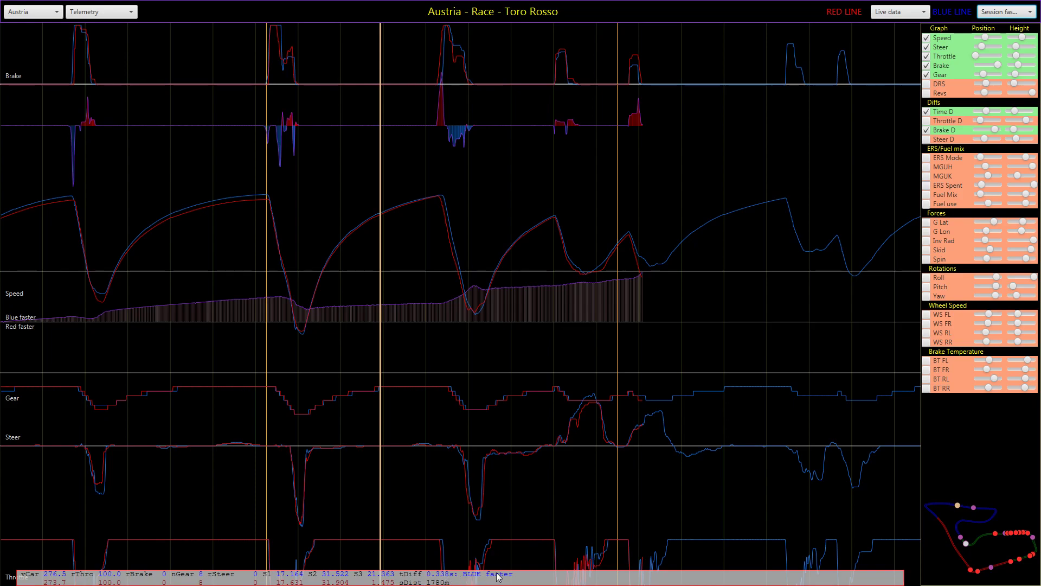
pyautogui.moveTo(456, 579)
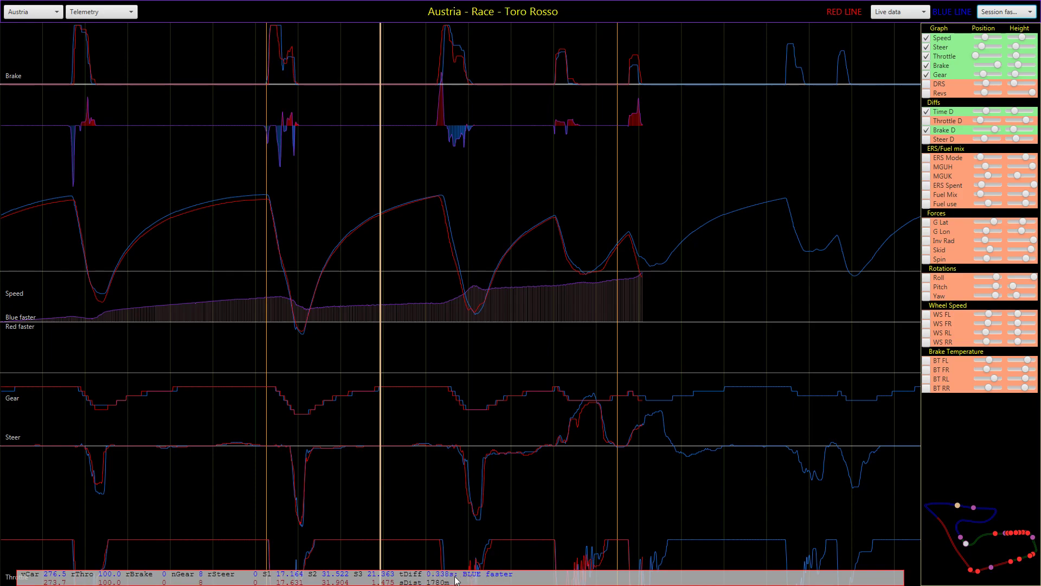
pyautogui.moveTo(217, 302)
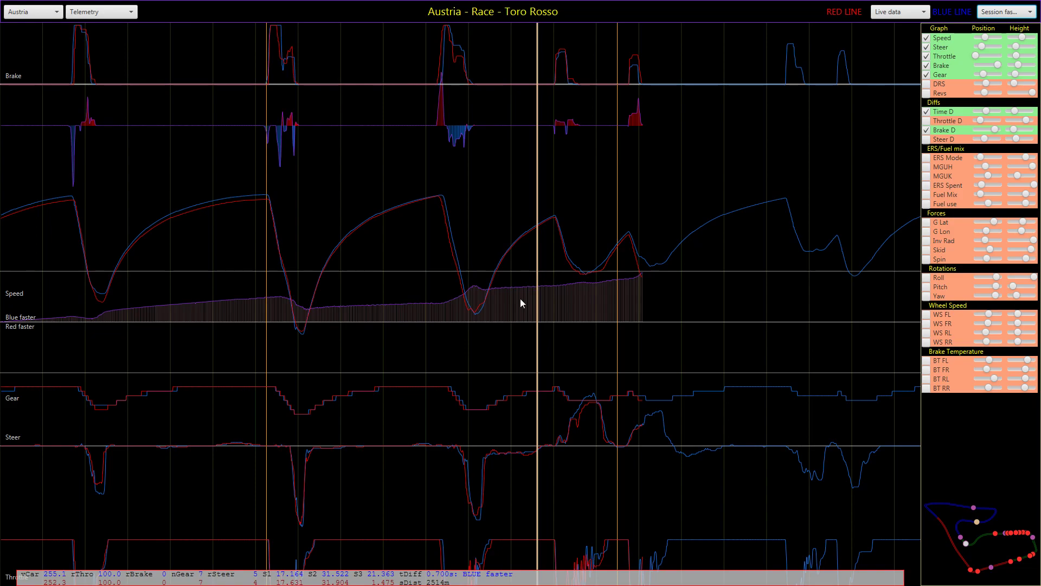
pyautogui.moveTo(536, 311)
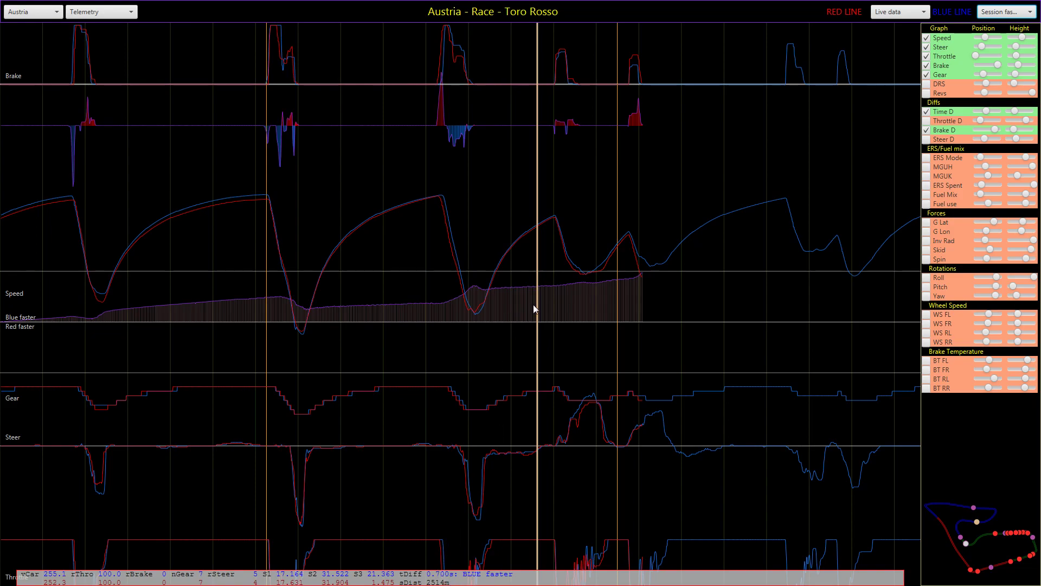
pyautogui.moveTo(541, 294)
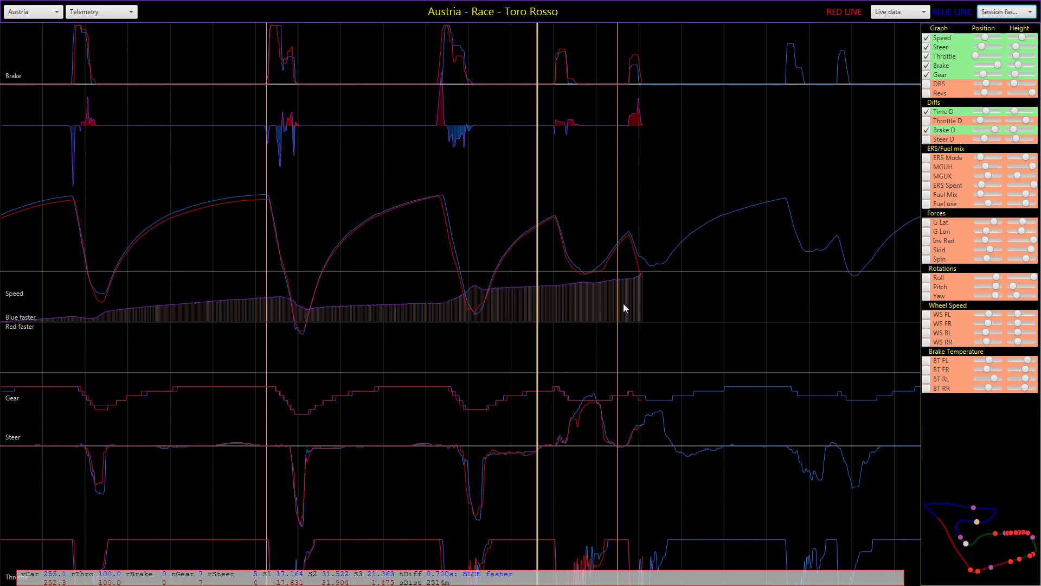
pyautogui.moveTo(451, 254)
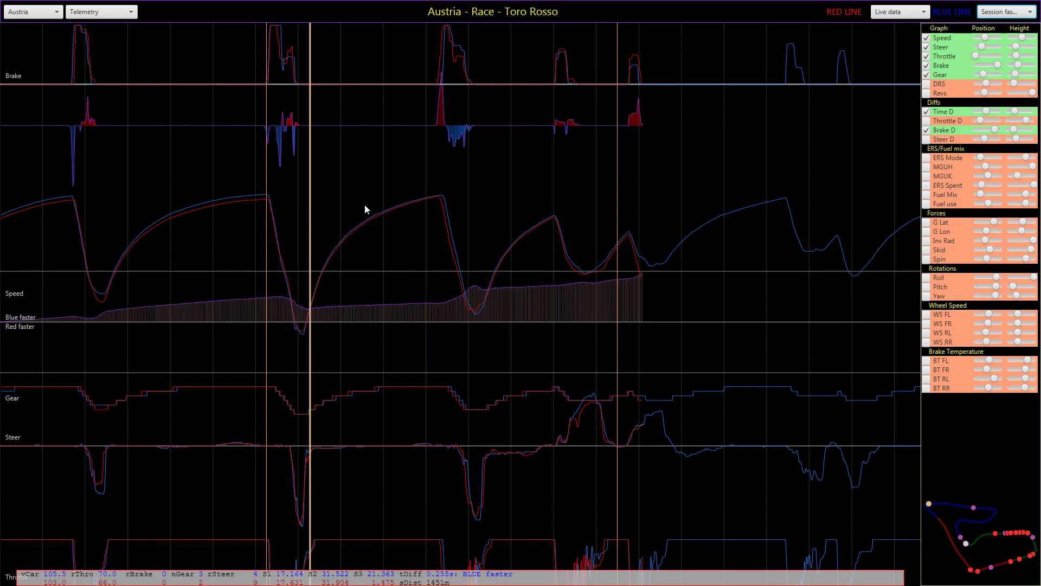
pyautogui.moveTo(780, 55)
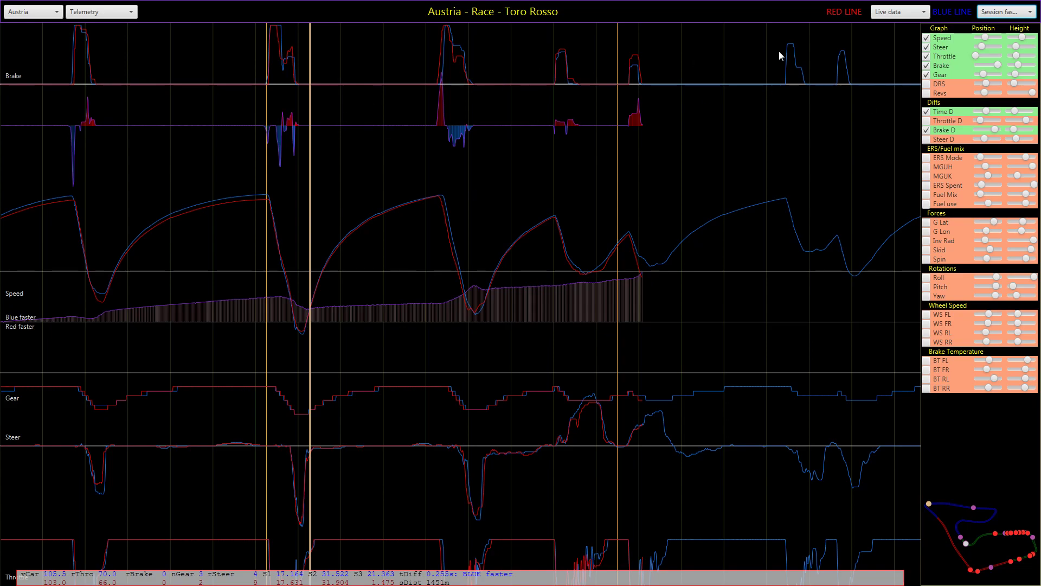
pyautogui.moveTo(275, 85)
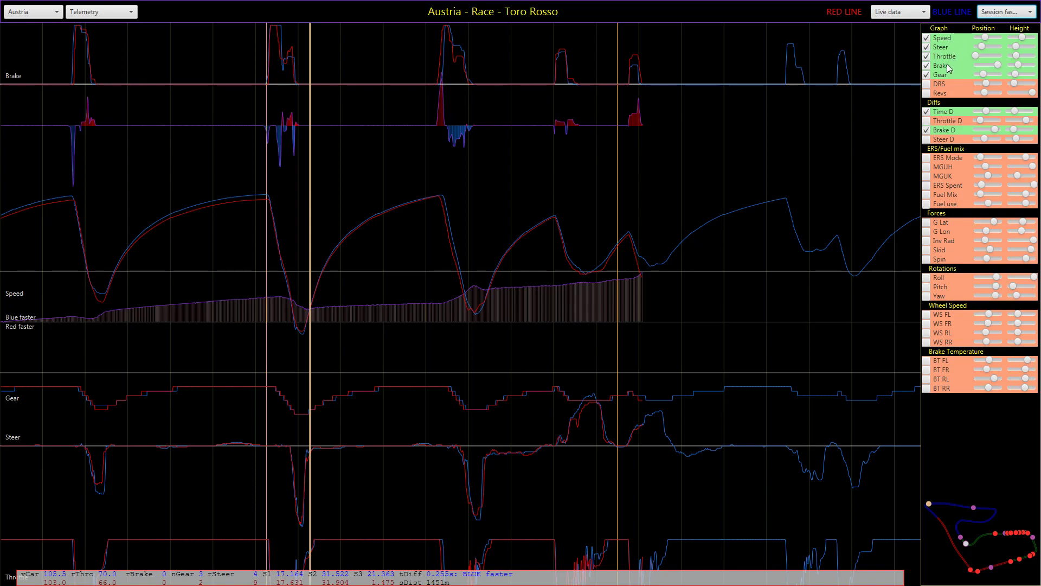
pyautogui.moveTo(966, 40)
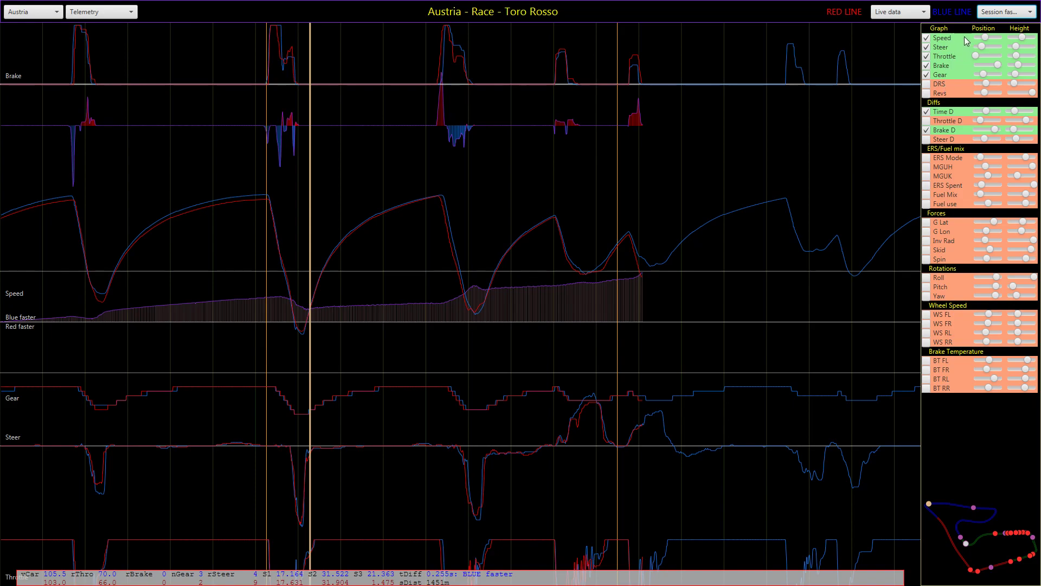
pyautogui.moveTo(948, 87)
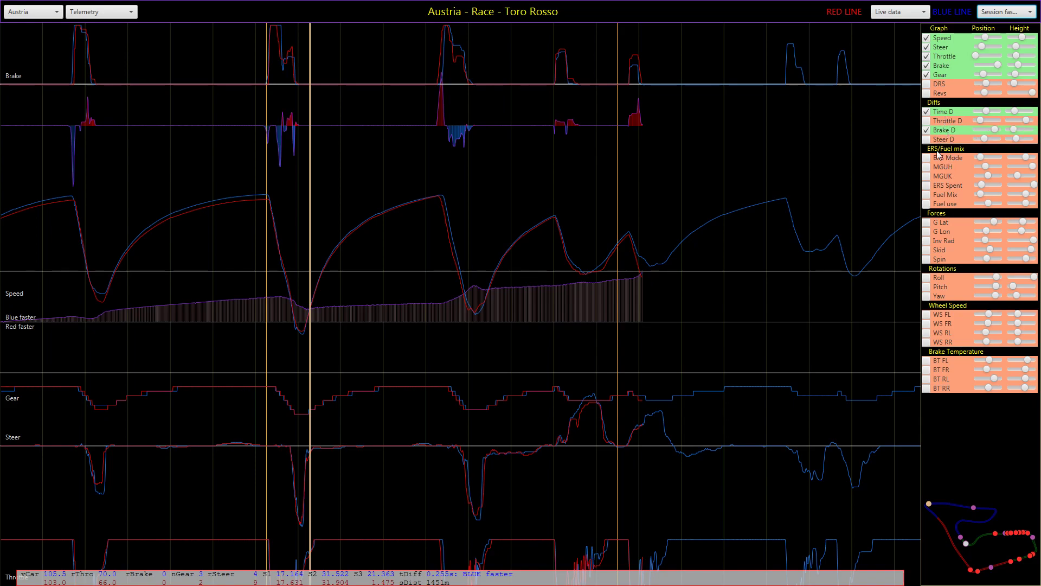
pyautogui.click(928, 184)
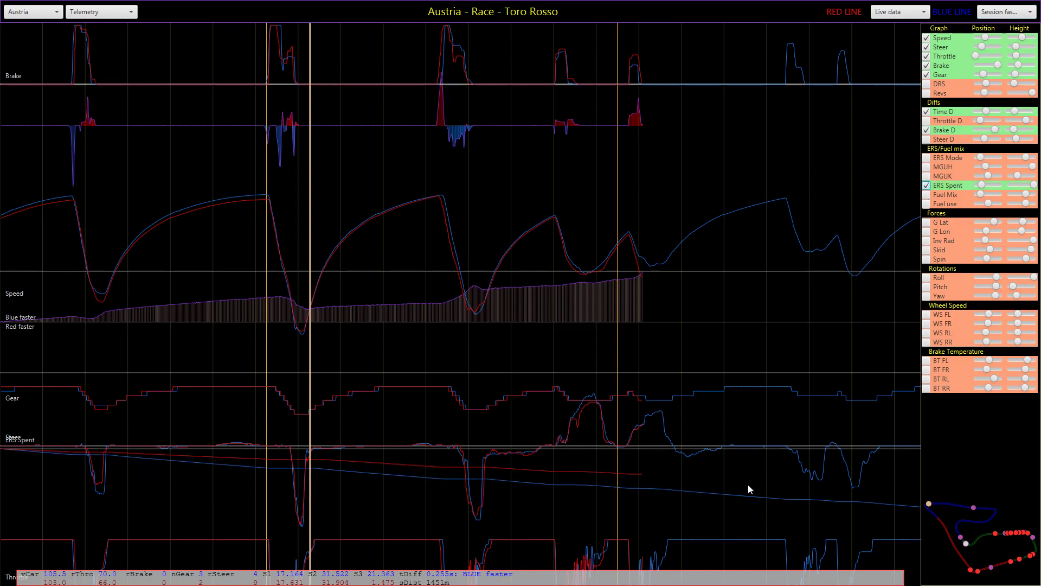
pyautogui.click(926, 184)
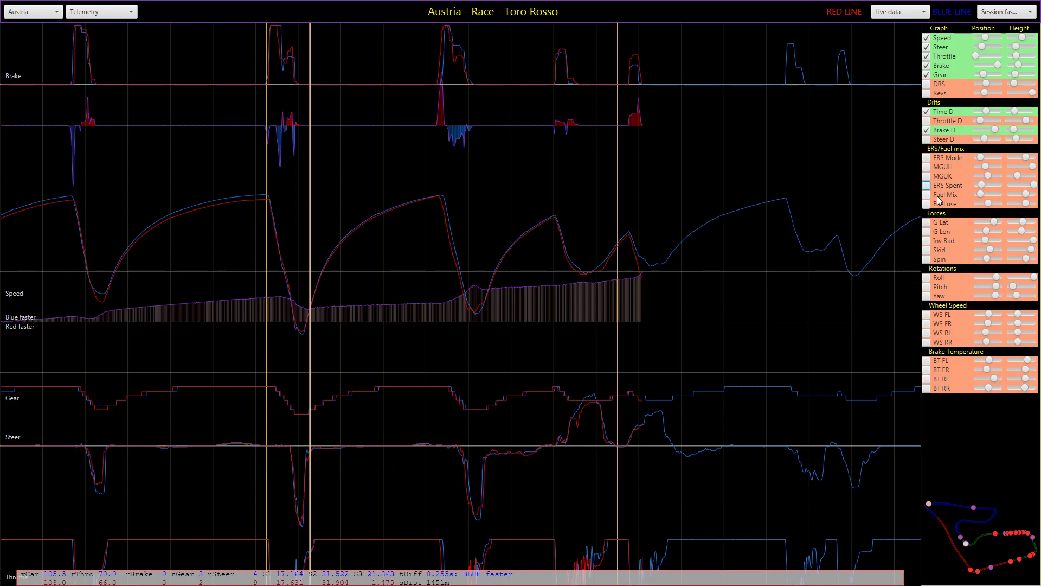
pyautogui.click(928, 203)
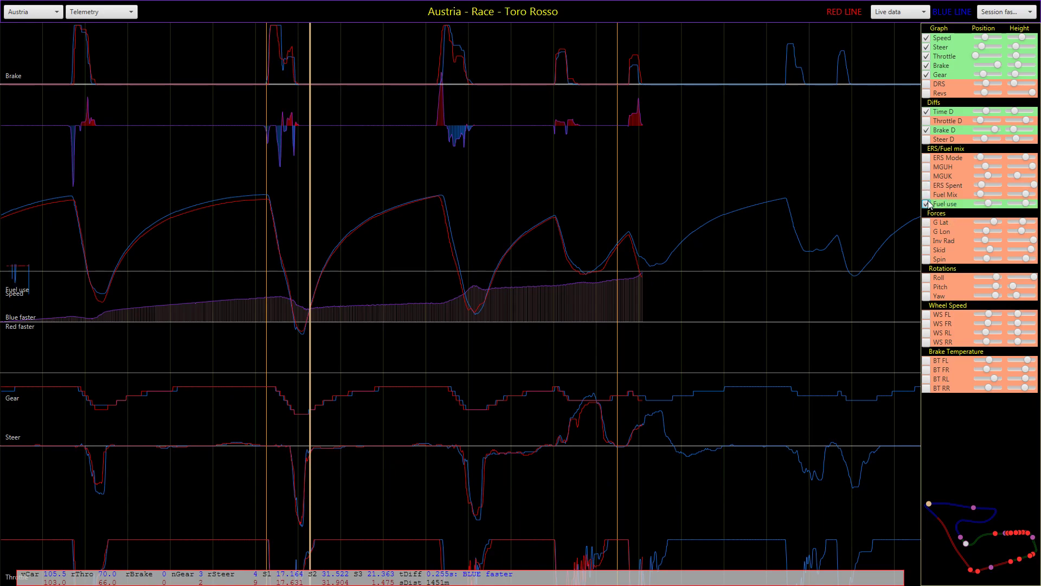
pyautogui.click(927, 203)
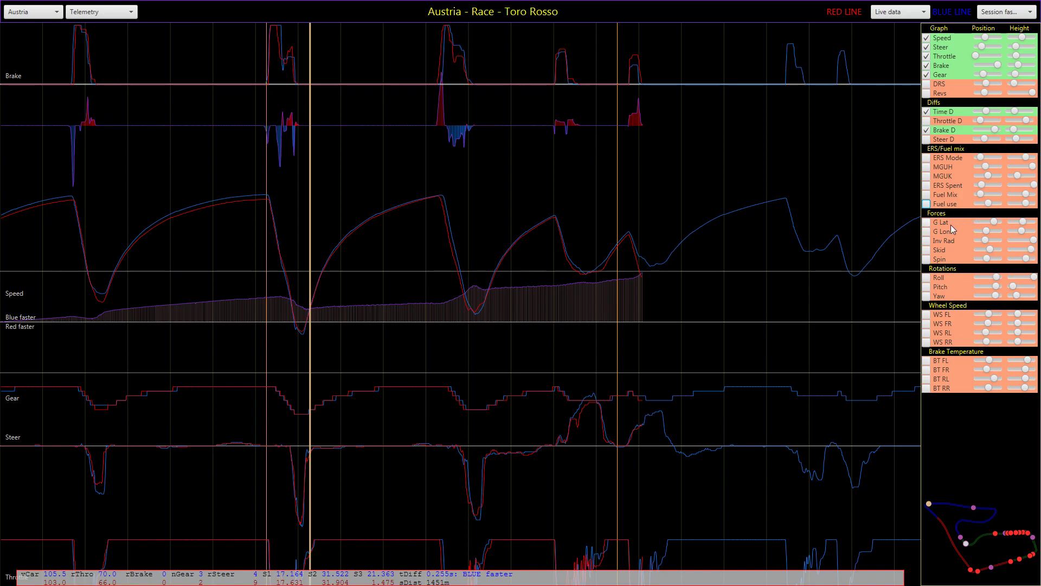
pyautogui.moveTo(942, 294)
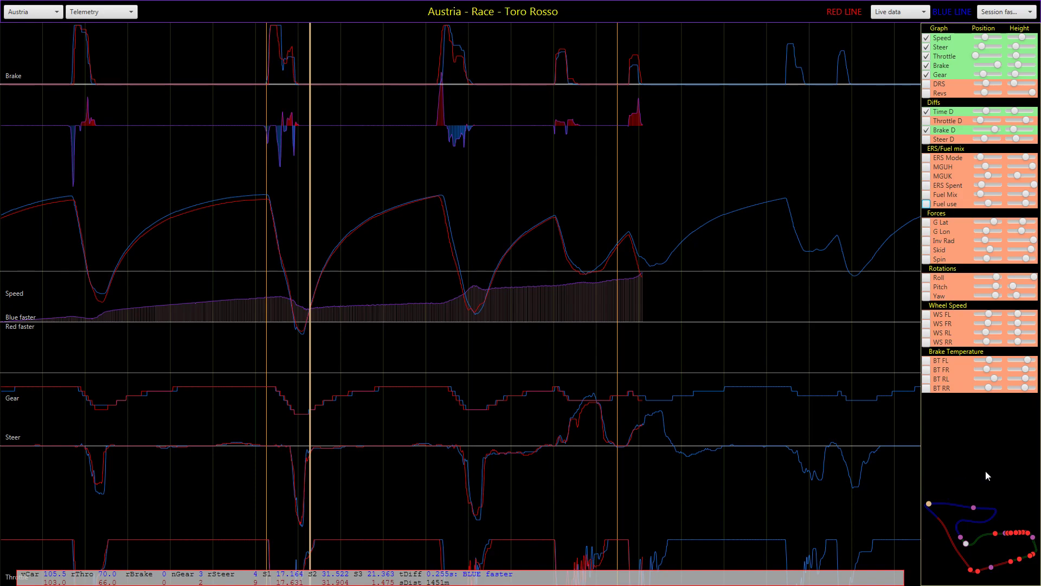
pyautogui.moveTo(959, 504)
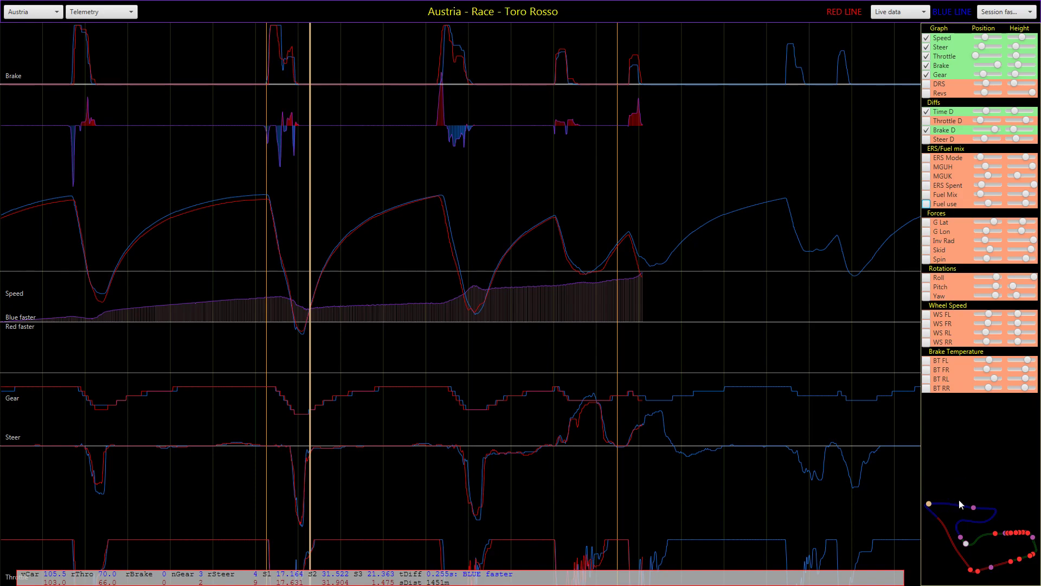
pyautogui.moveTo(964, 519)
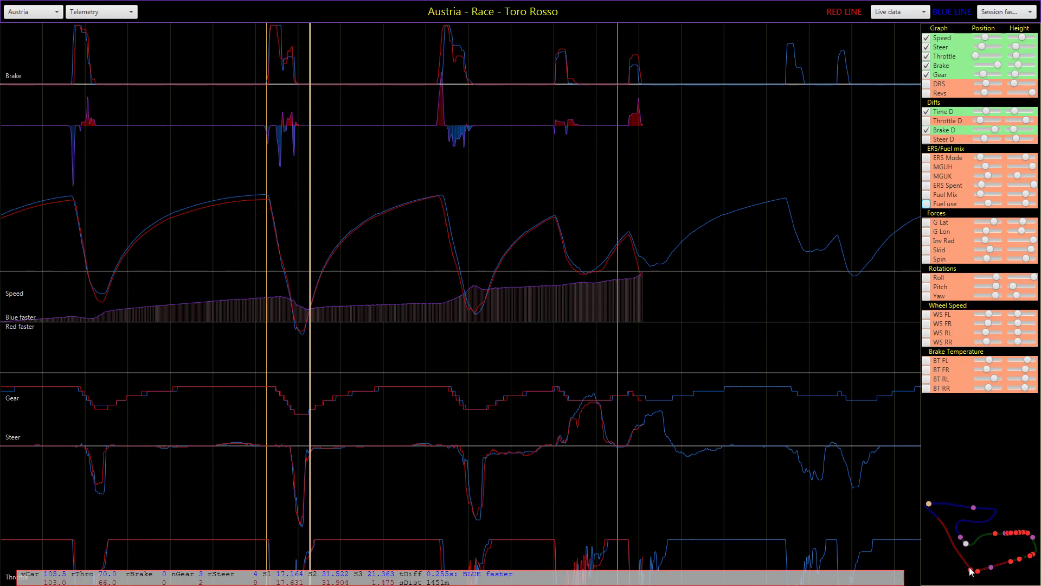
pyautogui.moveTo(943, 508)
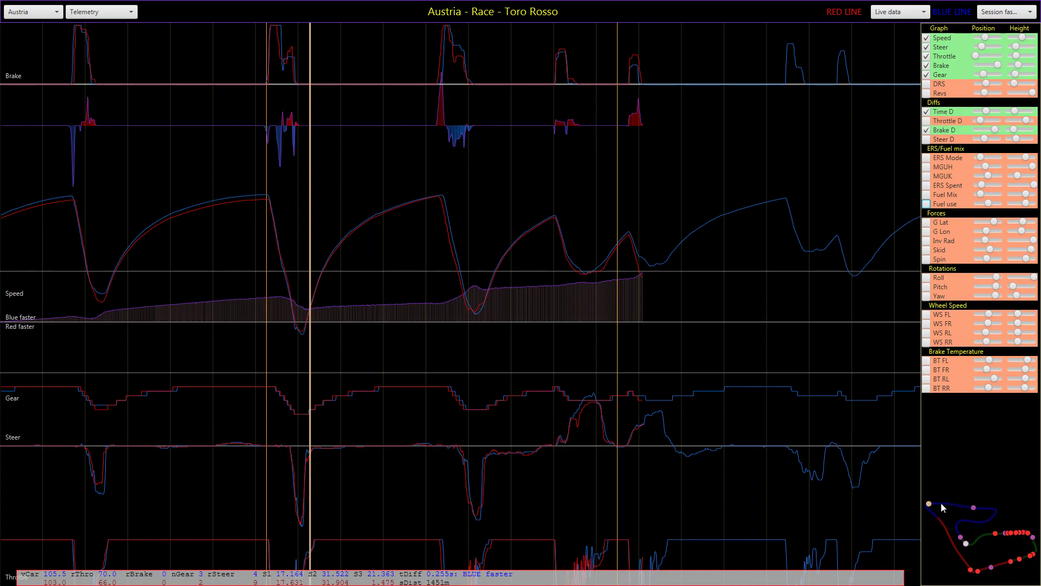
pyautogui.moveTo(1010, 556)
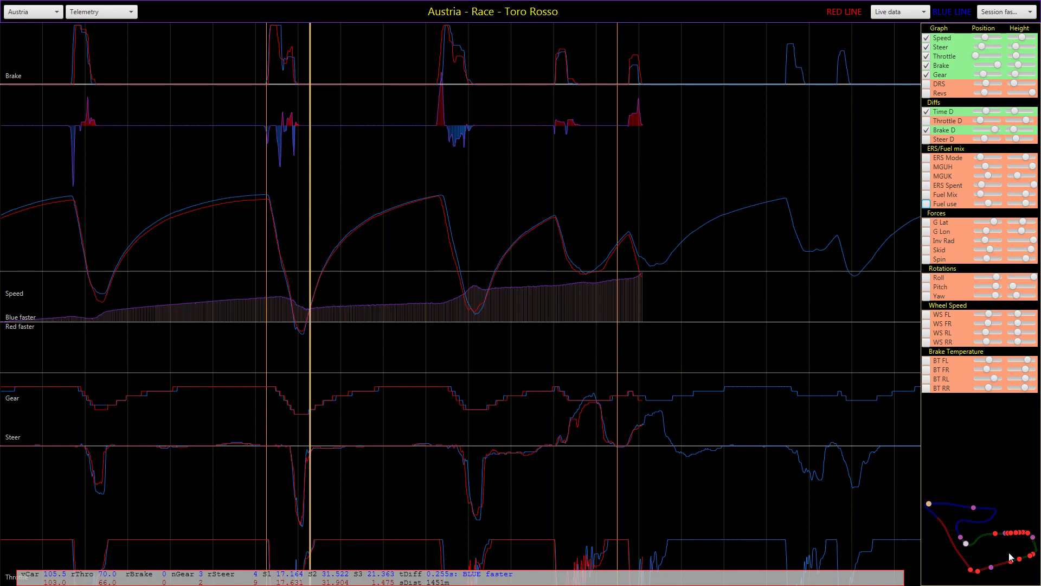
pyautogui.moveTo(1009, 551)
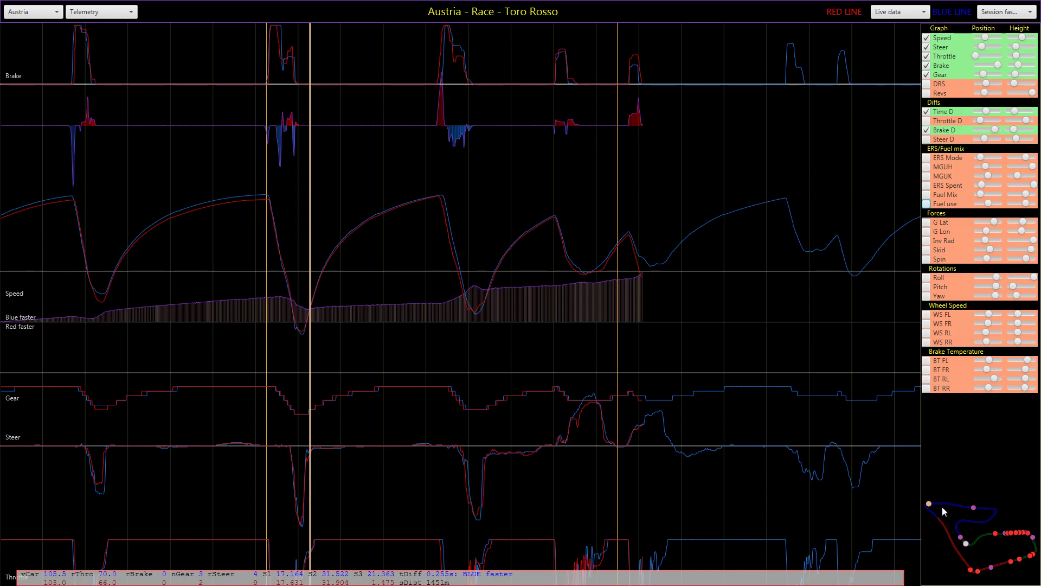
pyautogui.moveTo(970, 501)
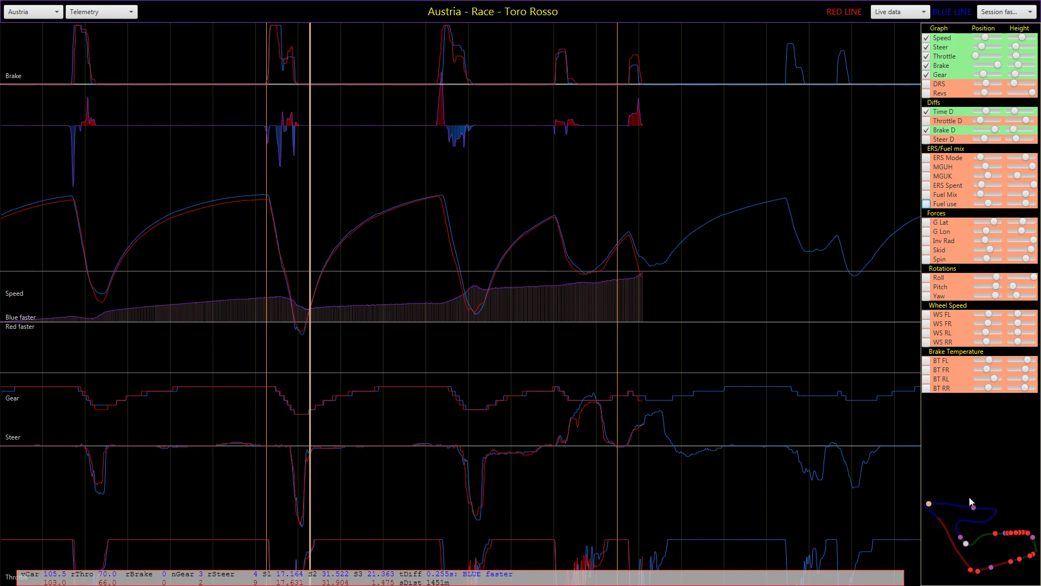
pyautogui.moveTo(970, 475)
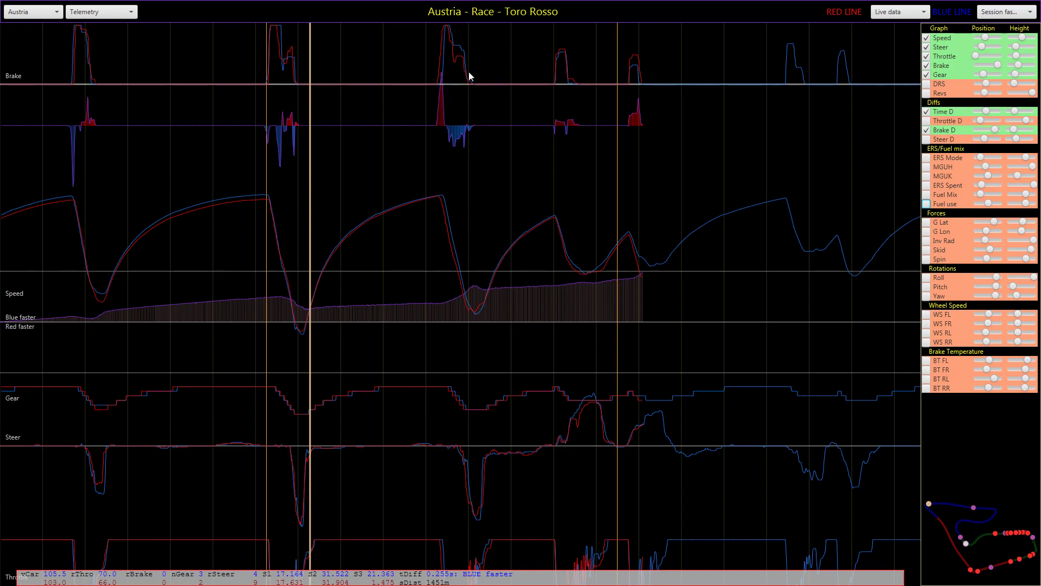
pyautogui.click(898, 10)
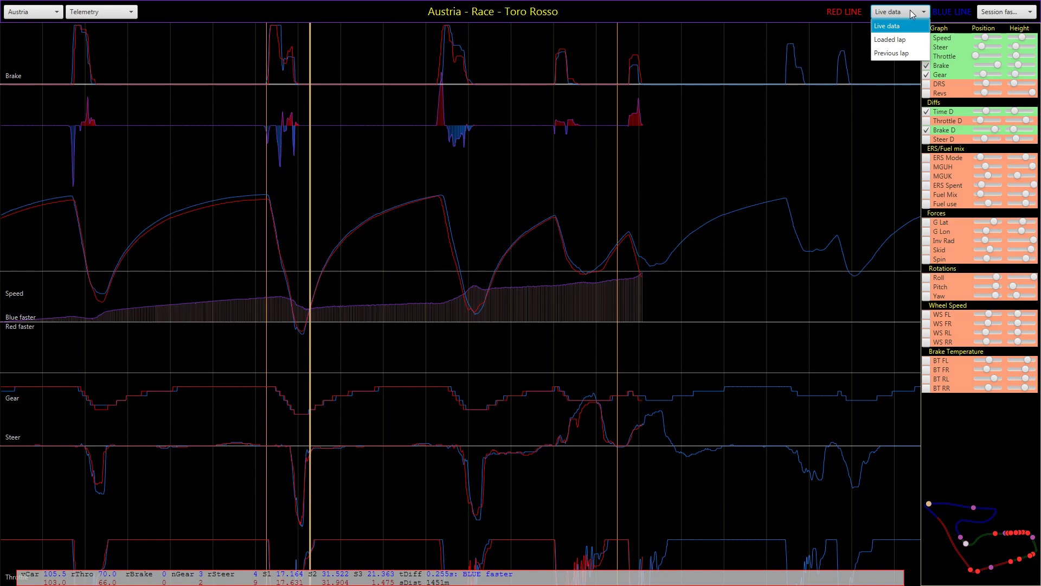
pyautogui.moveTo(897, 39)
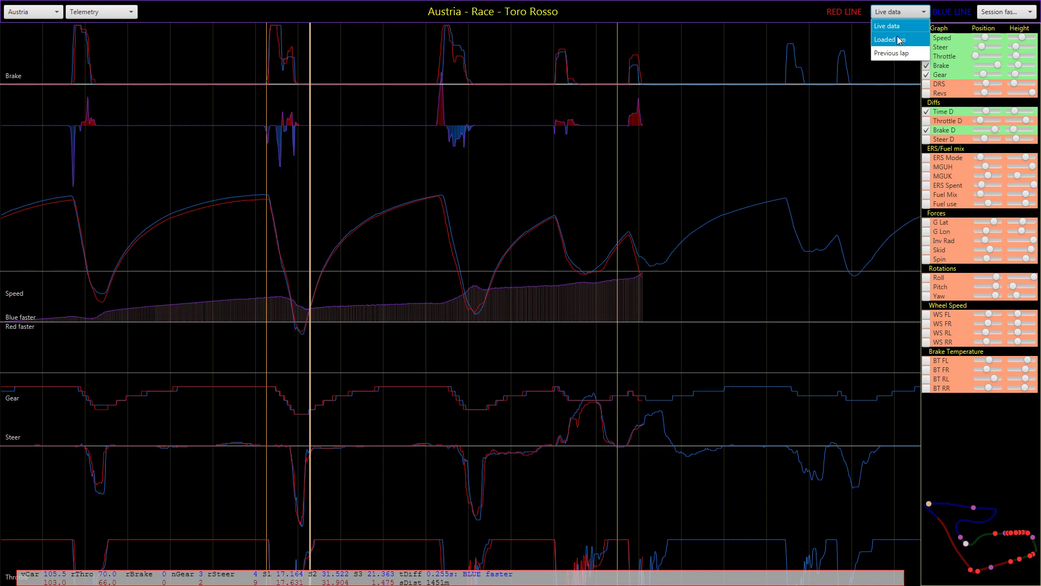
pyautogui.moveTo(898, 41)
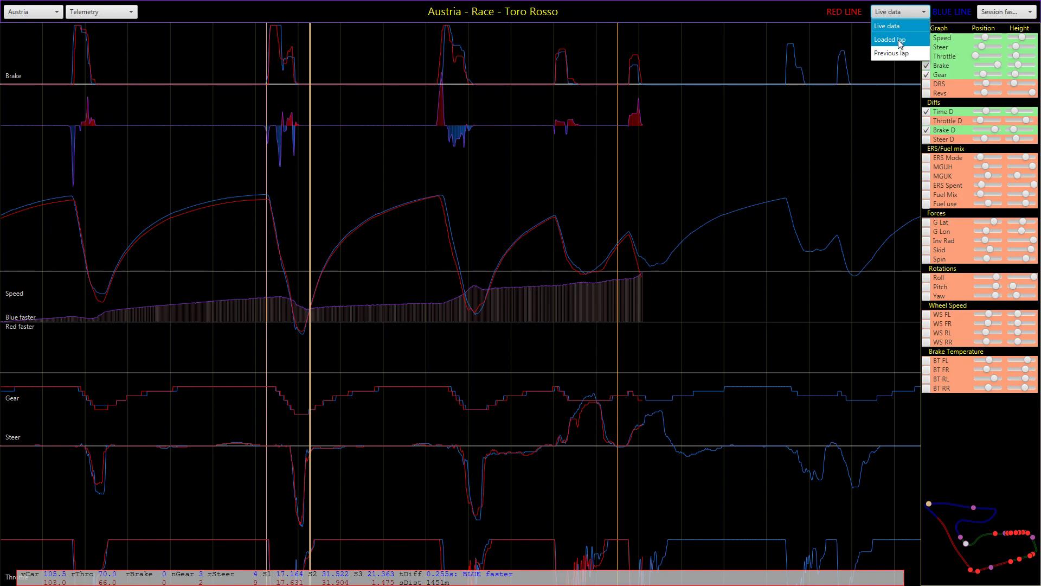
pyautogui.click(1004, 11)
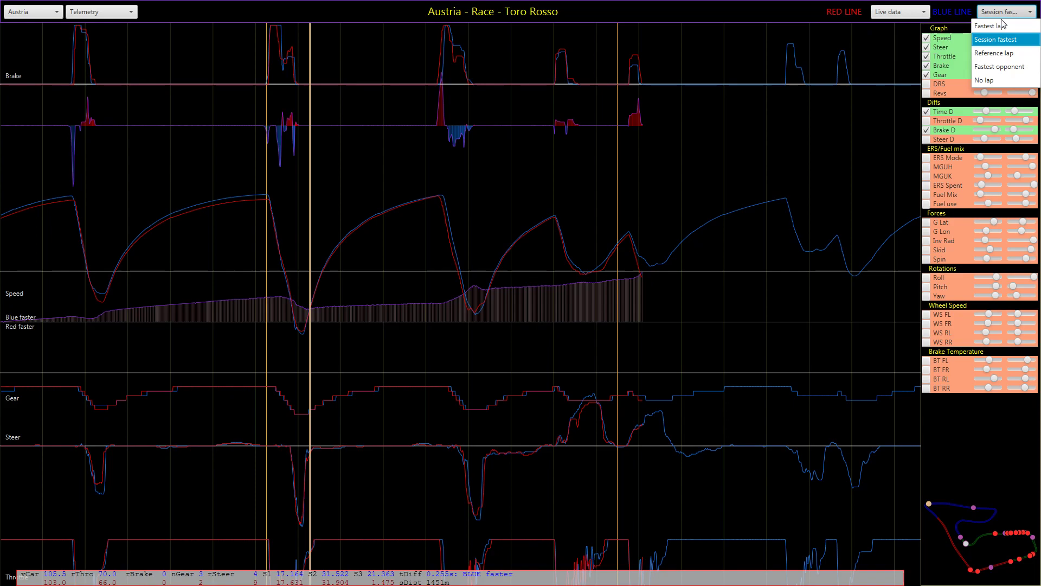
pyautogui.moveTo(993, 43)
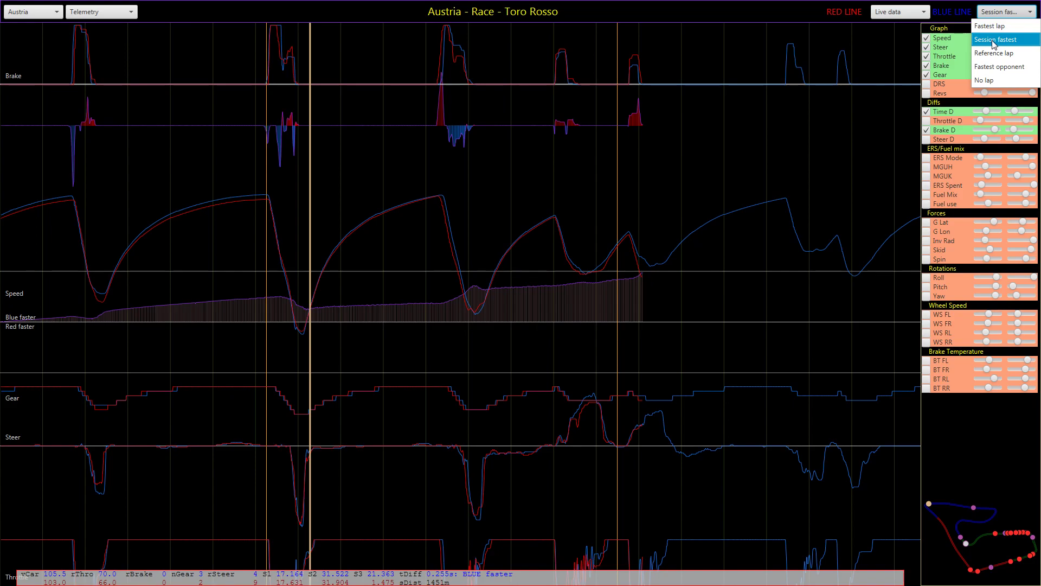
pyautogui.moveTo(995, 53)
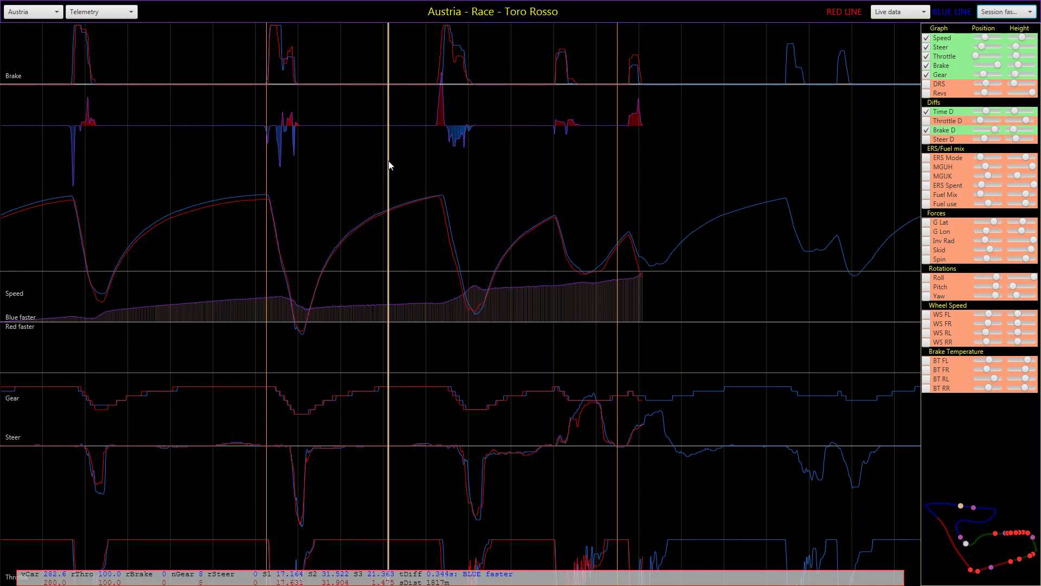
pyautogui.moveTo(776, 152)
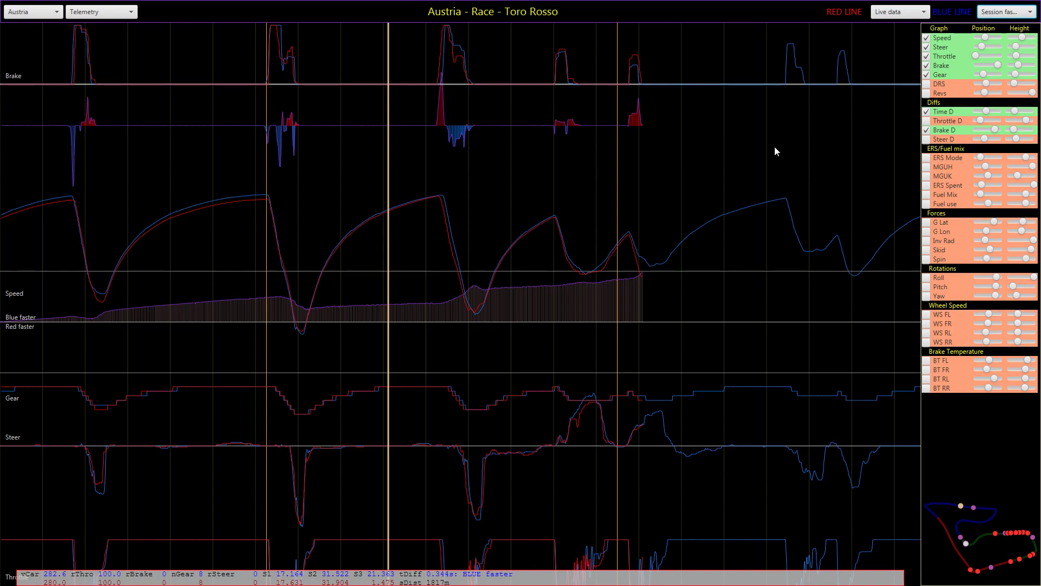
pyautogui.moveTo(260, 221)
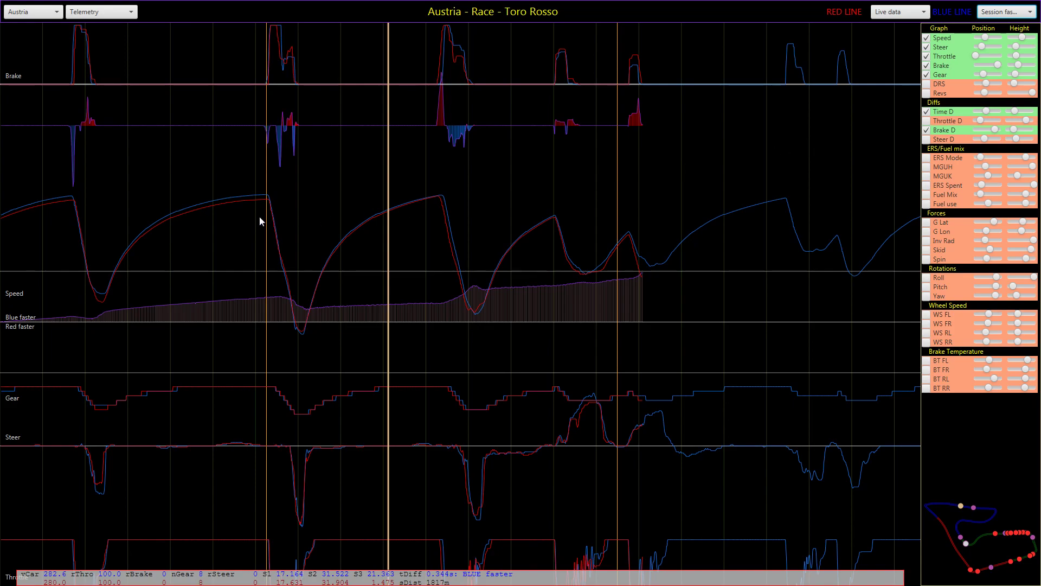
pyautogui.moveTo(478, 207)
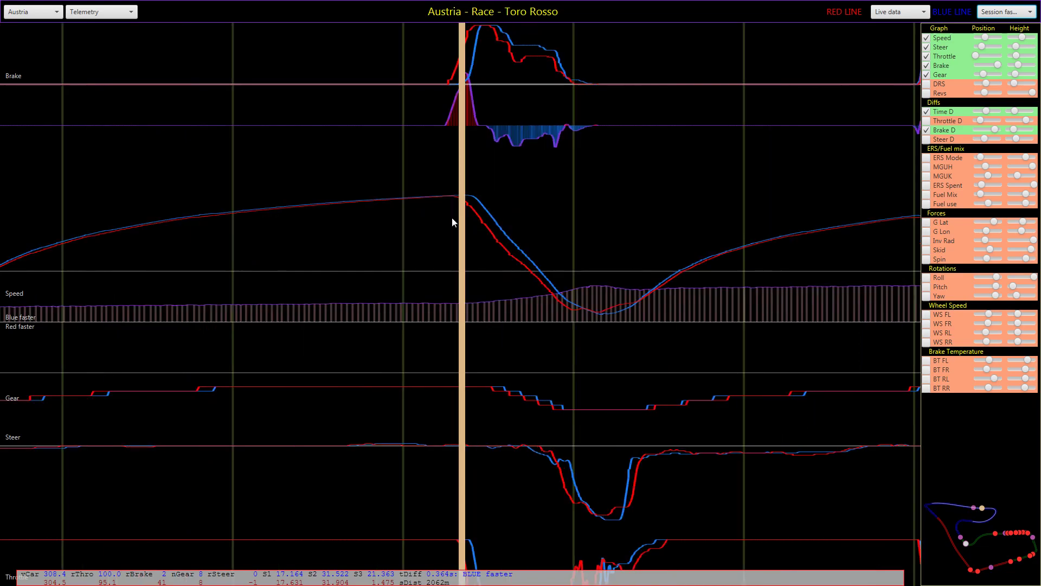
pyautogui.moveTo(460, 227)
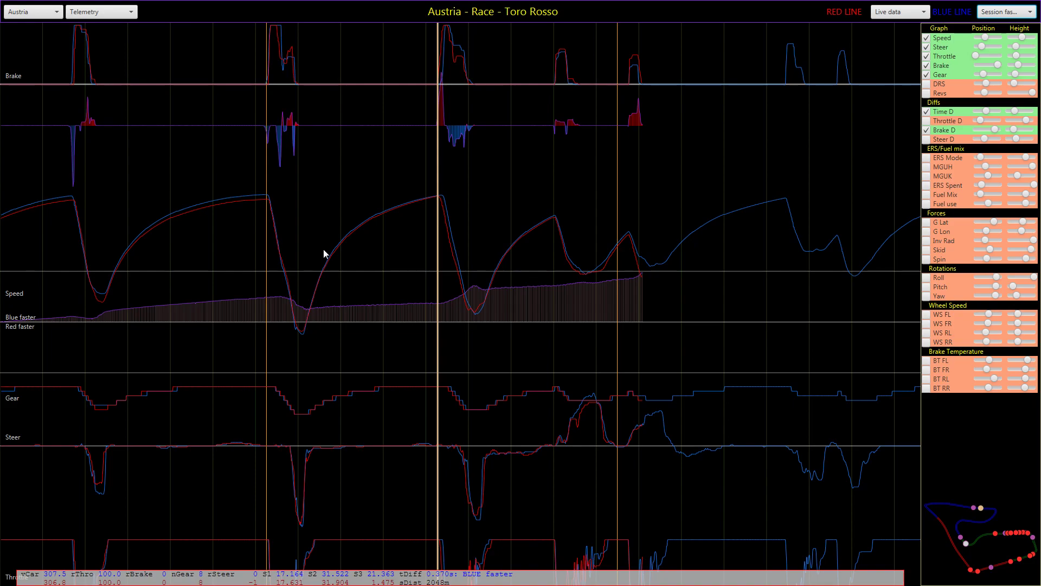
pyautogui.moveTo(540, 290)
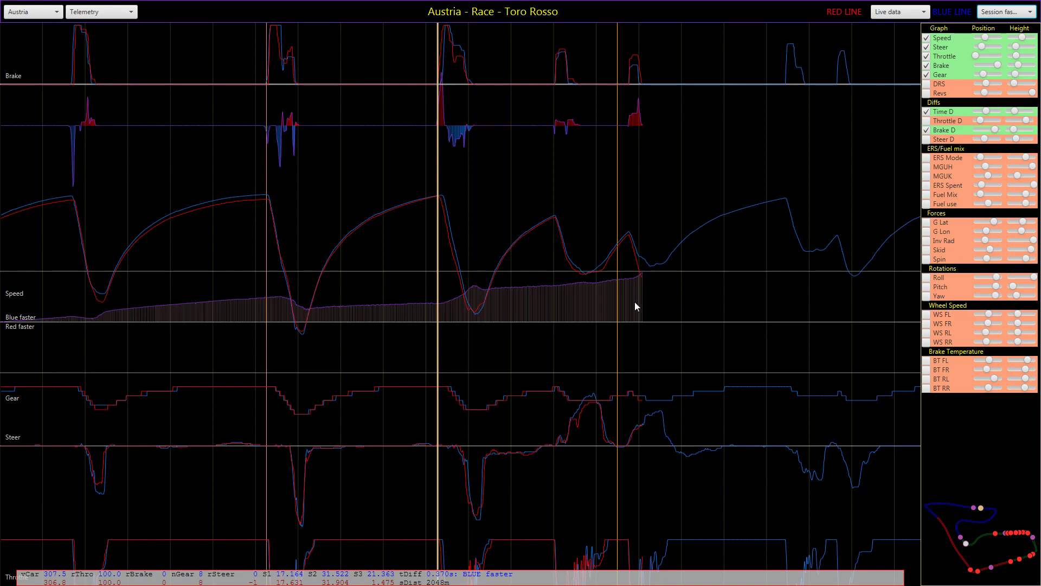
pyautogui.moveTo(365, 290)
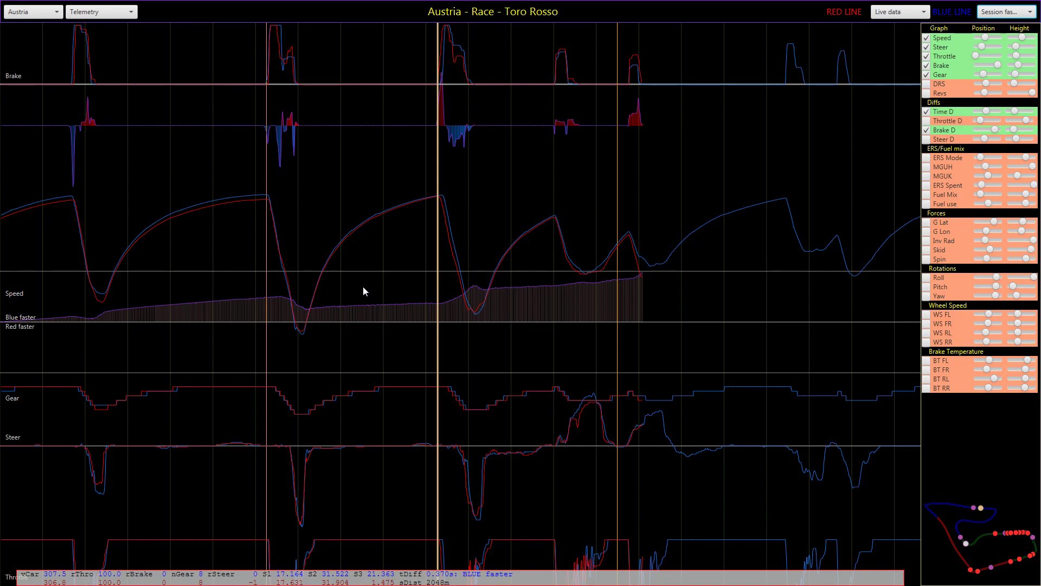